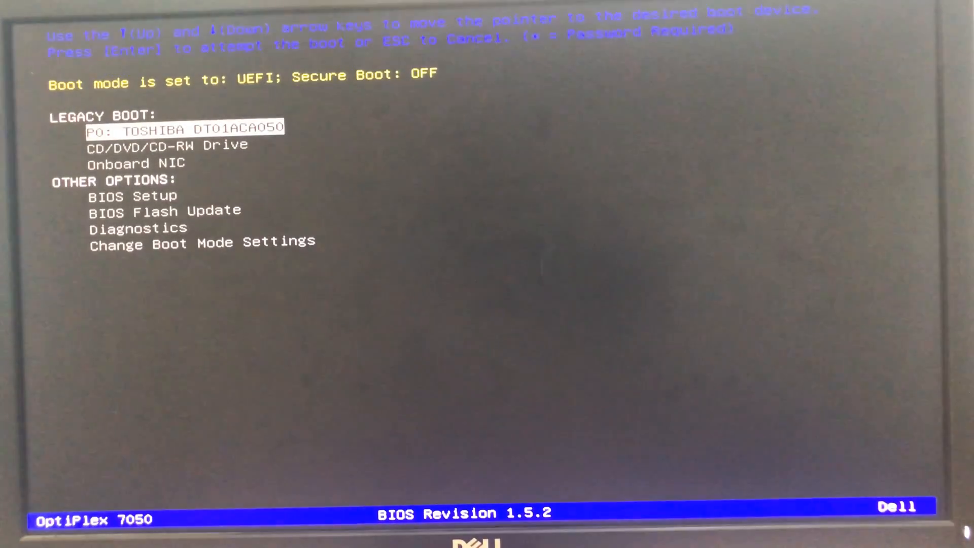
Step: Enter BIOS Setup from the boot menu and show the System Information page under General
key("Down")
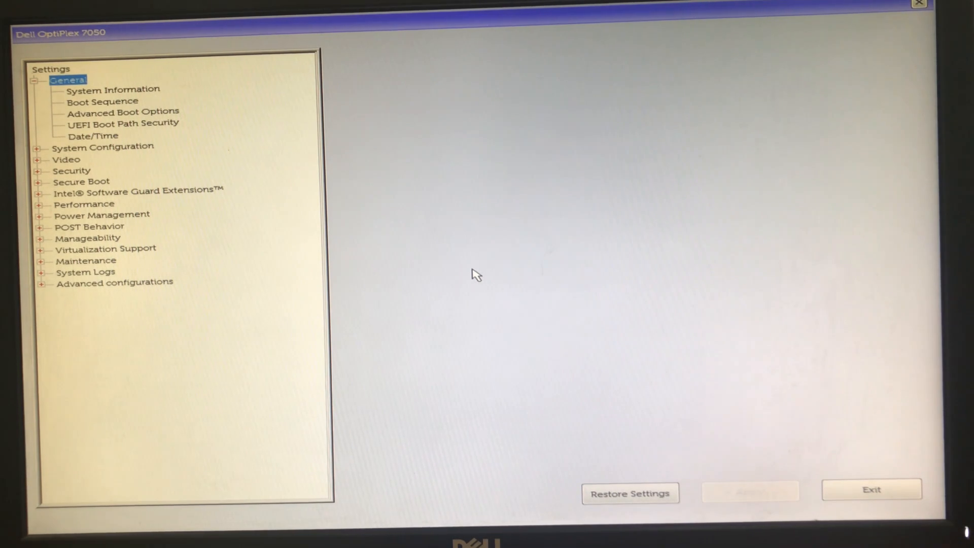
left_click(113, 89)
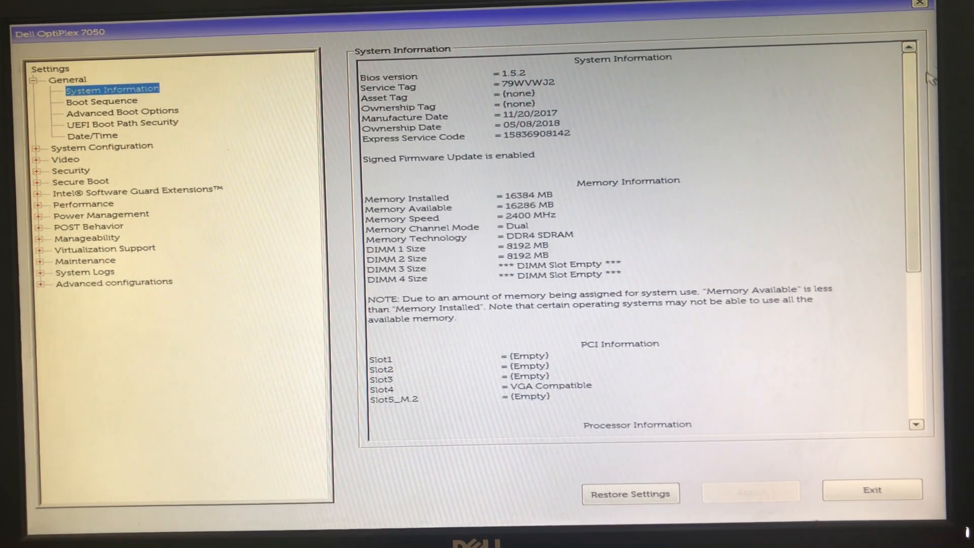
scroll("down", 3)
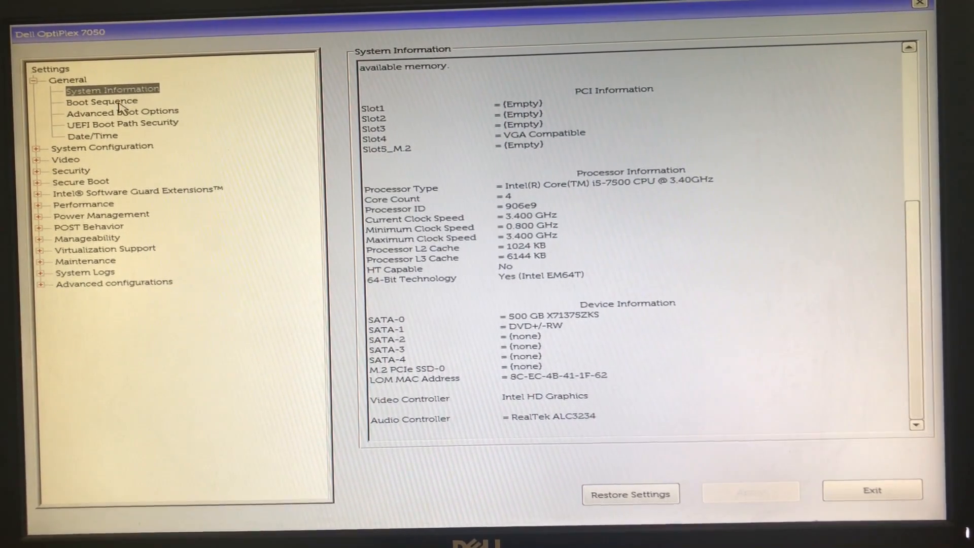
left_click(102, 102)
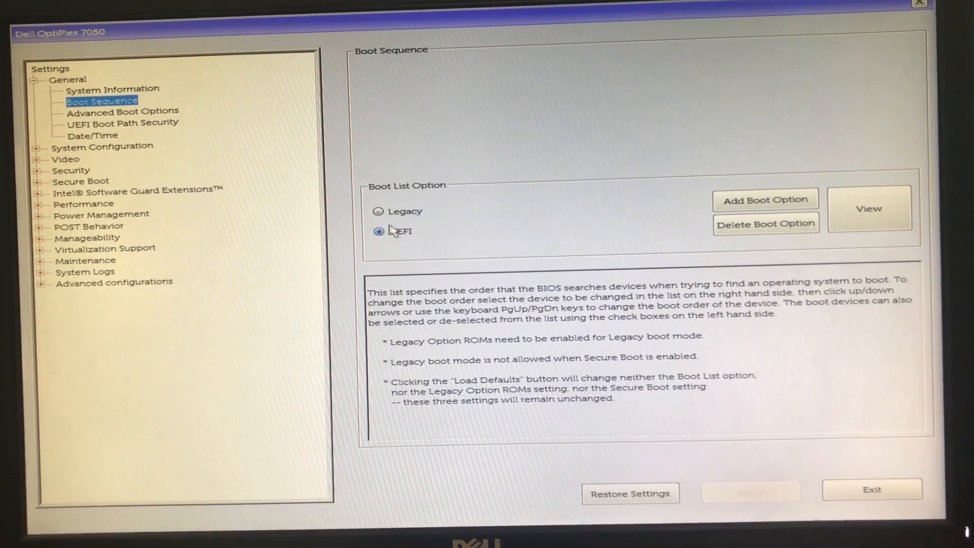
Step: Set the Boot Sequence boot list option to Legacy instead of UEFI
left_click(401, 231)
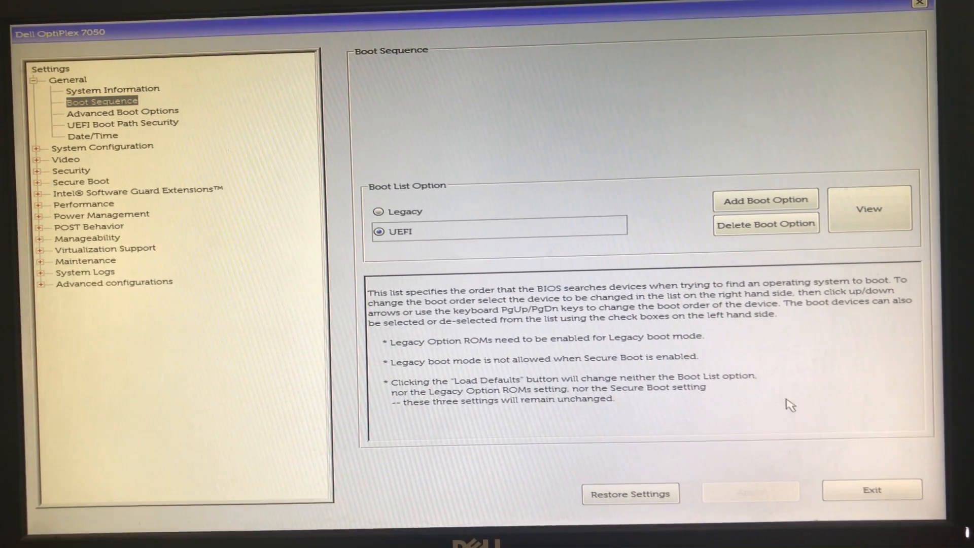
mouse_move(772, 429)
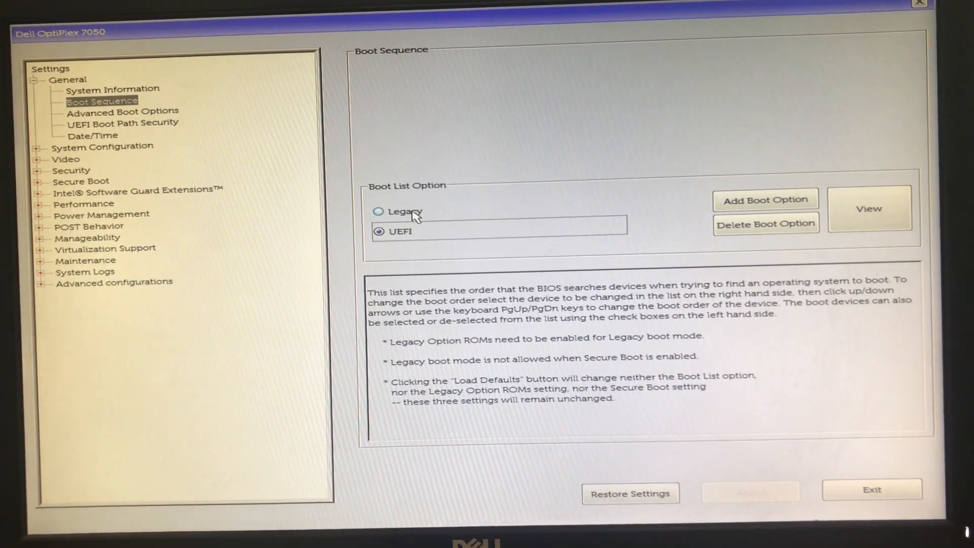
left_click(379, 212)
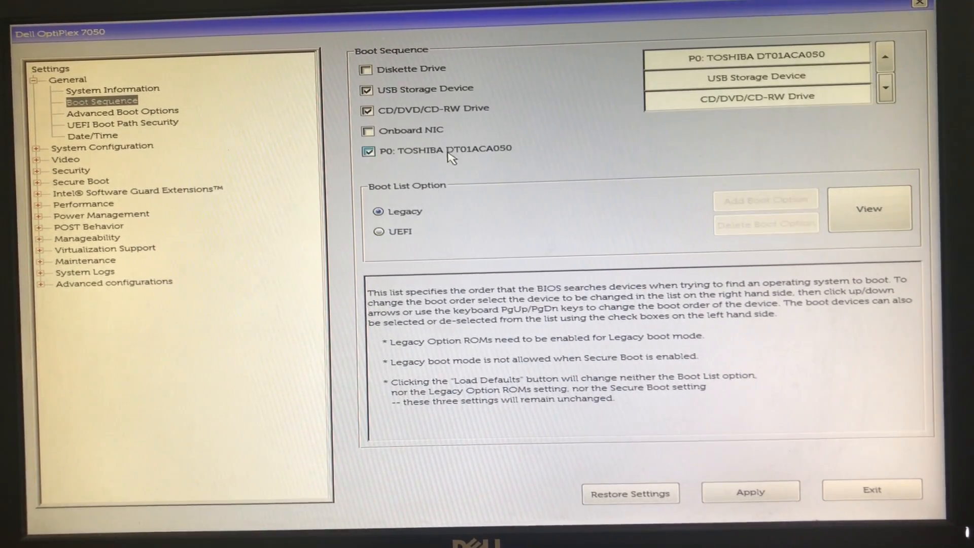
Step: Apply the boot changes with 'Save as Custom User Settings' ticked and confirm with OK
left_click(751, 493)
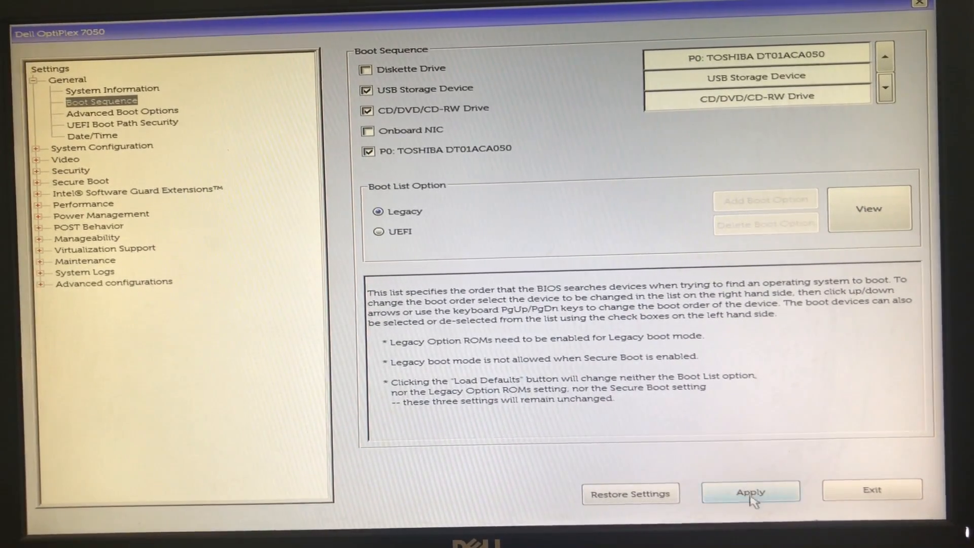
left_click(750, 493)
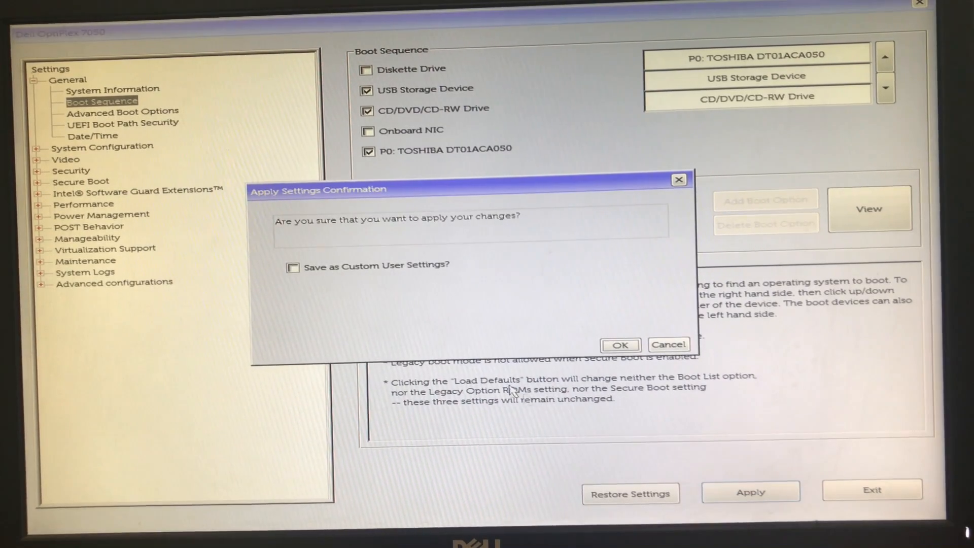
left_click(292, 266)
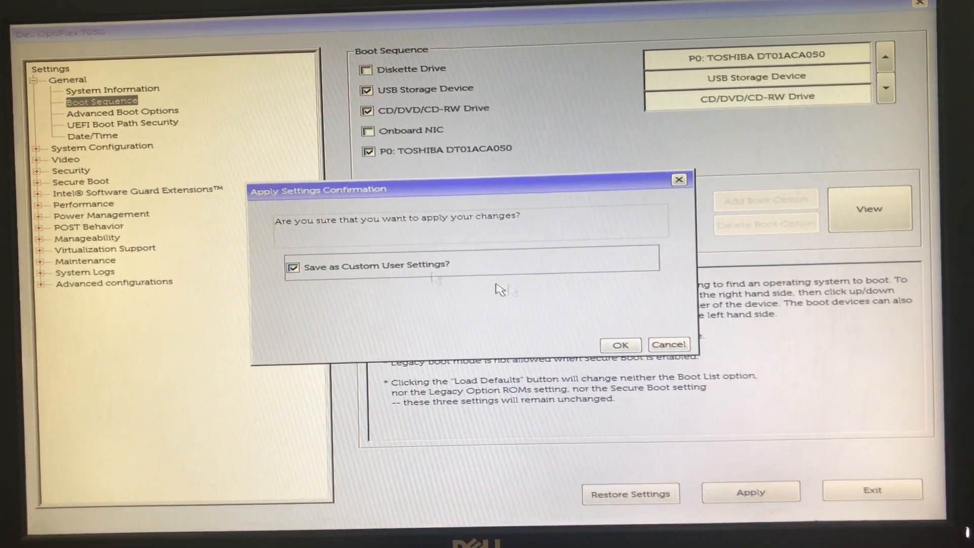
left_click(619, 345)
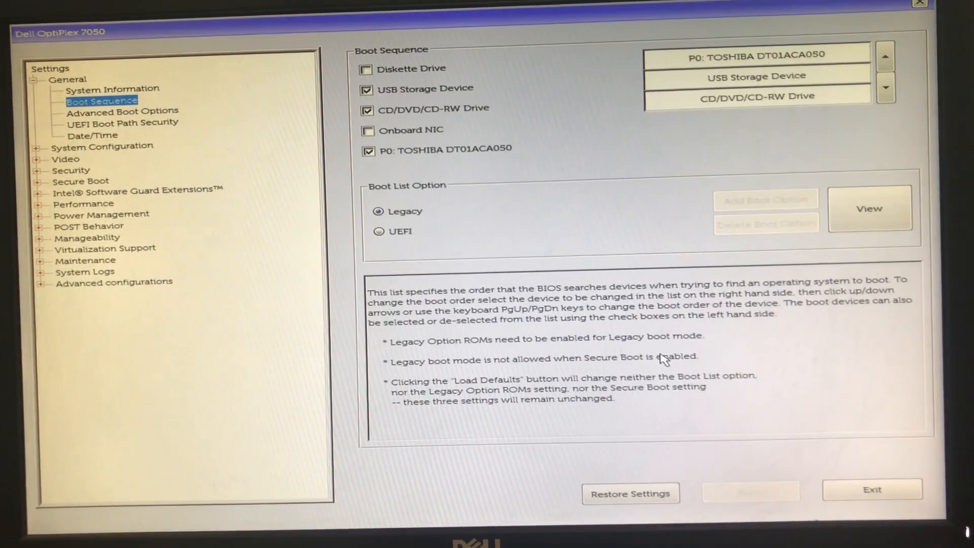